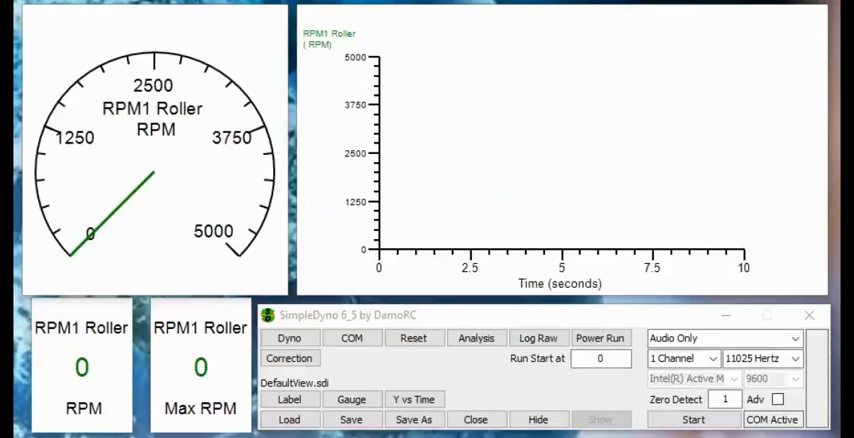
mouse_move(168, 238)
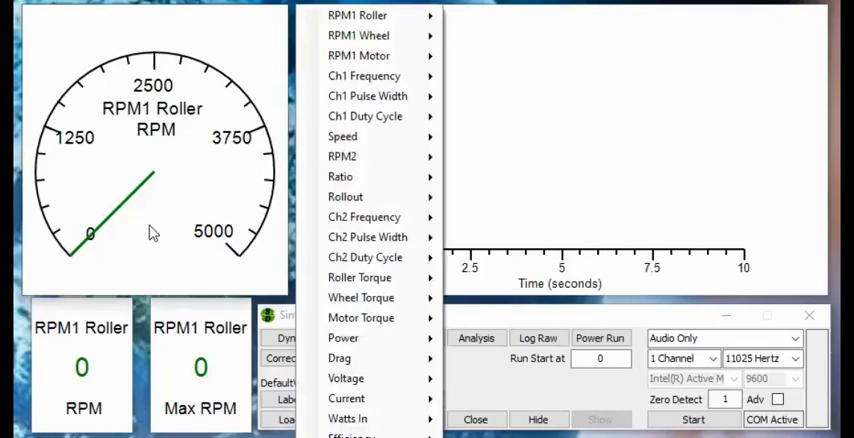
mouse_move(154, 232)
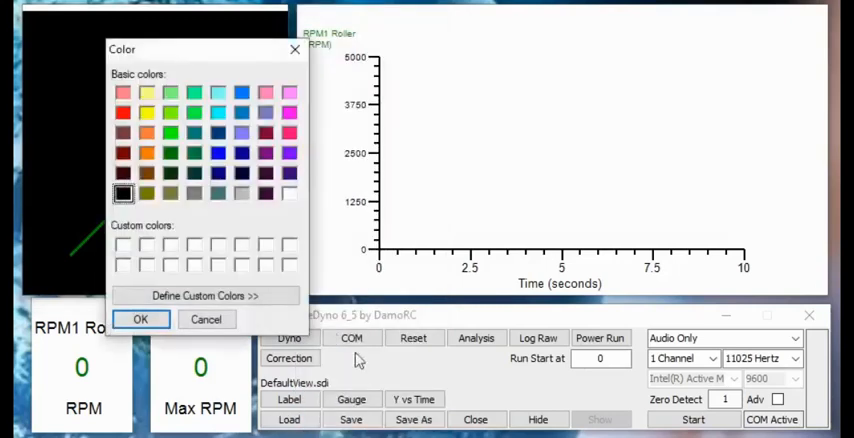
mouse_move(304, 204)
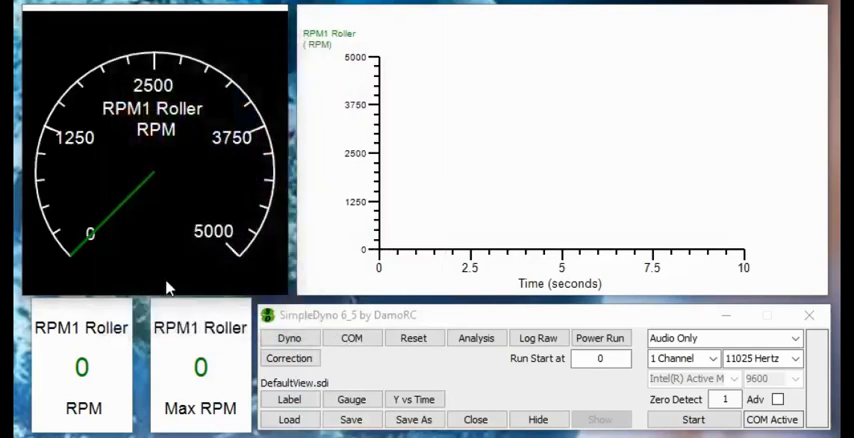
Set the RPM1 Roller gauge colours to a black background with a red needle
click(288, 400)
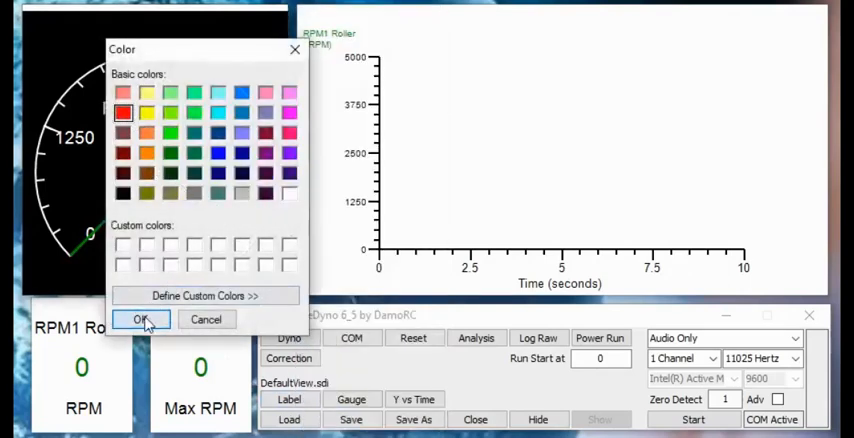
click(140, 320)
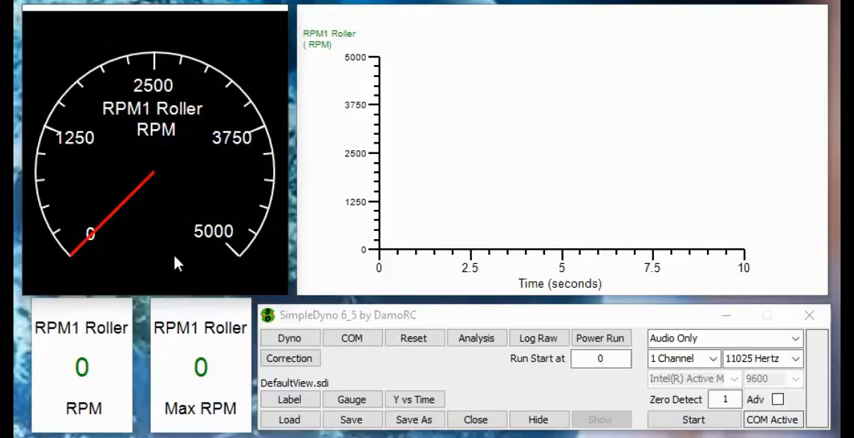
click(352, 400)
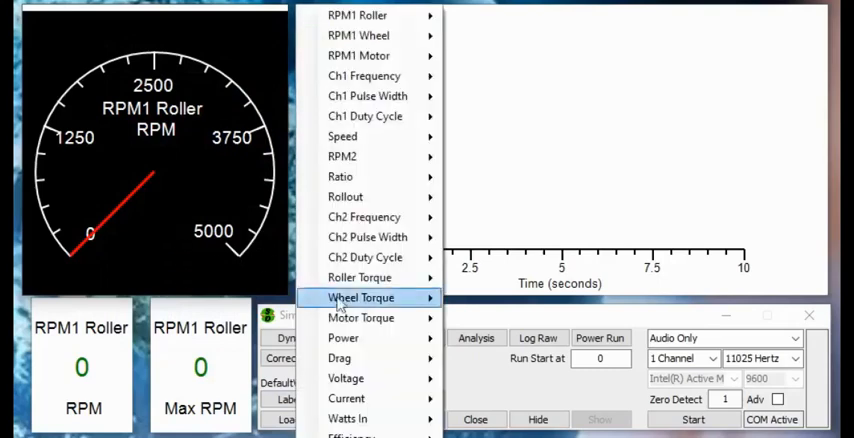
mouse_move(360, 298)
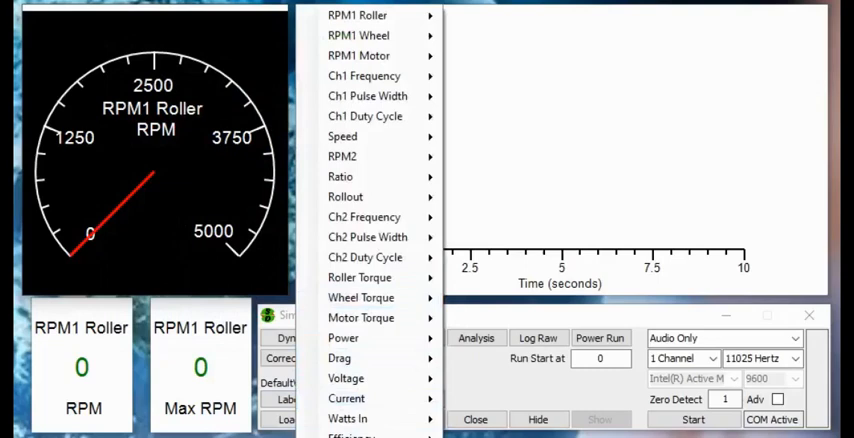
Use Set Colors > Apply to All so every display gets the black-and-red scheme
click(356, 16)
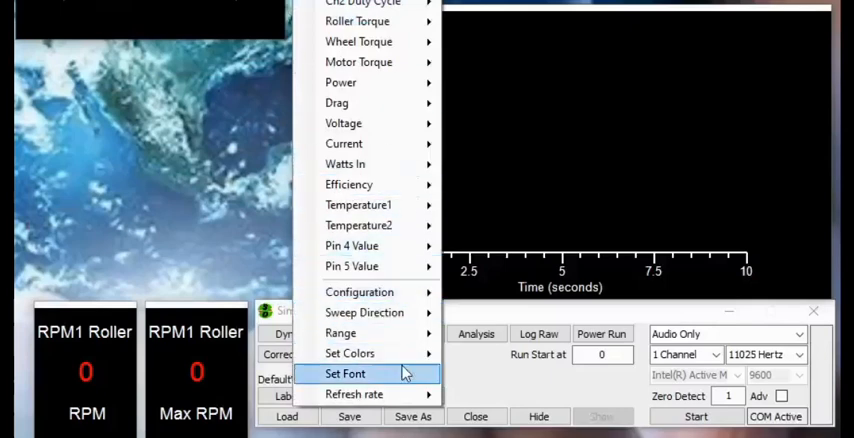
mouse_move(350, 352)
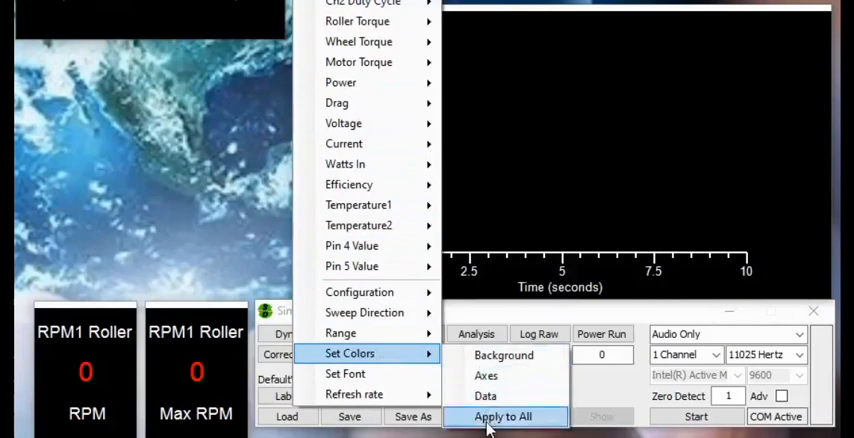
click(502, 416)
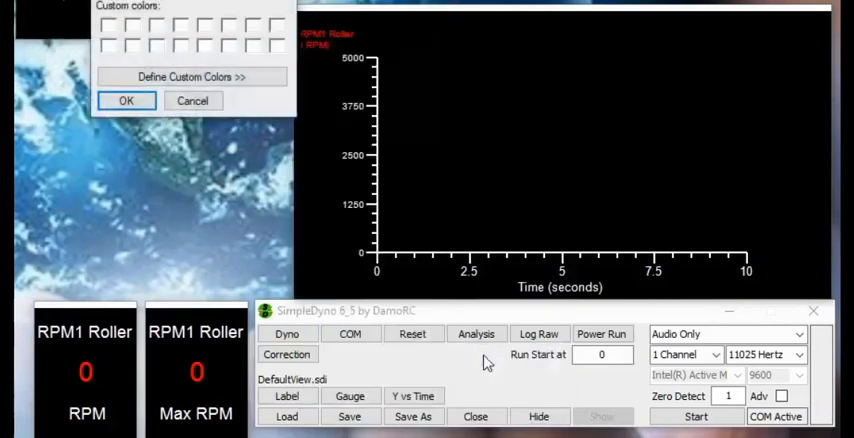
click(184, 76)
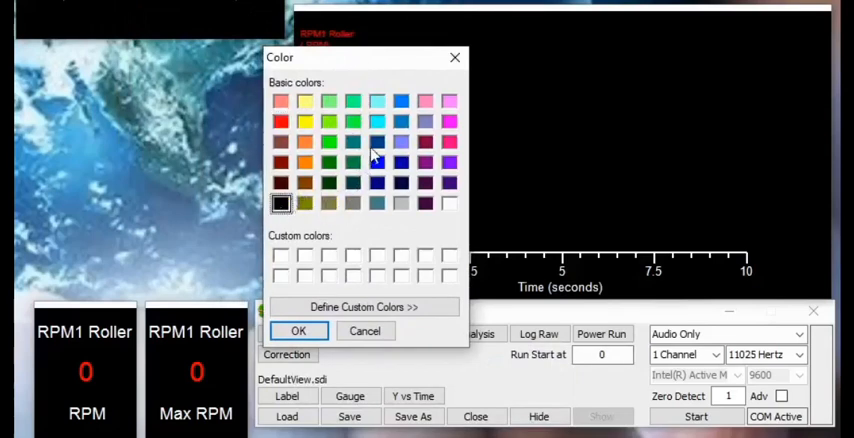
click(298, 332)
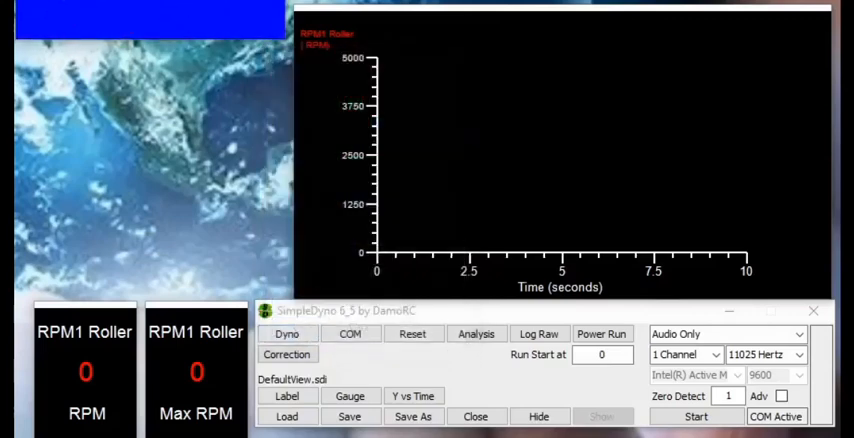
click(350, 396)
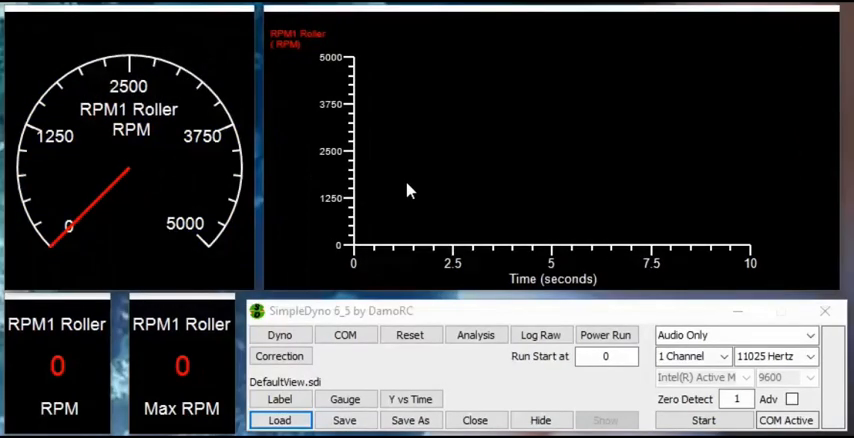
mouse_move(348, 62)
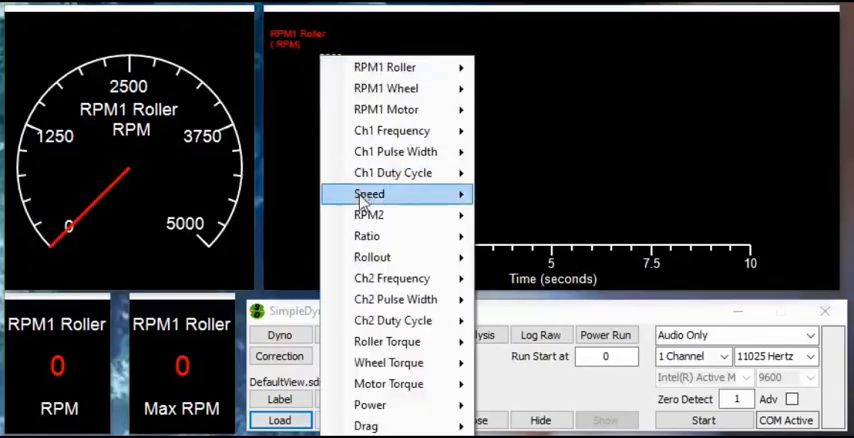
mouse_move(296, 90)
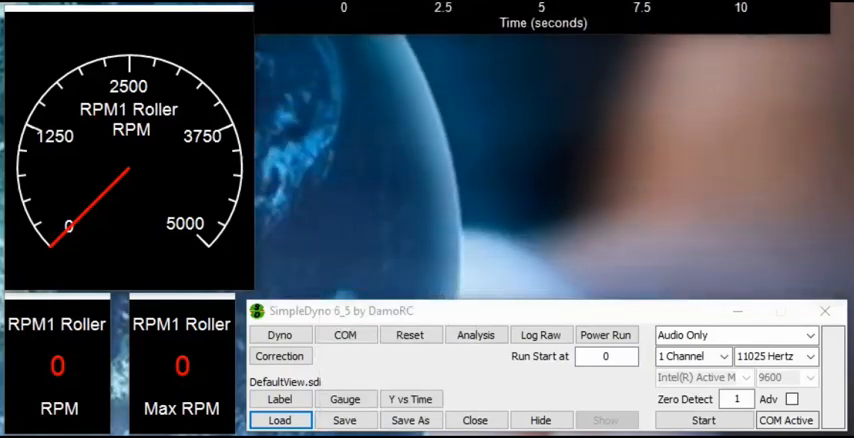
click(410, 400)
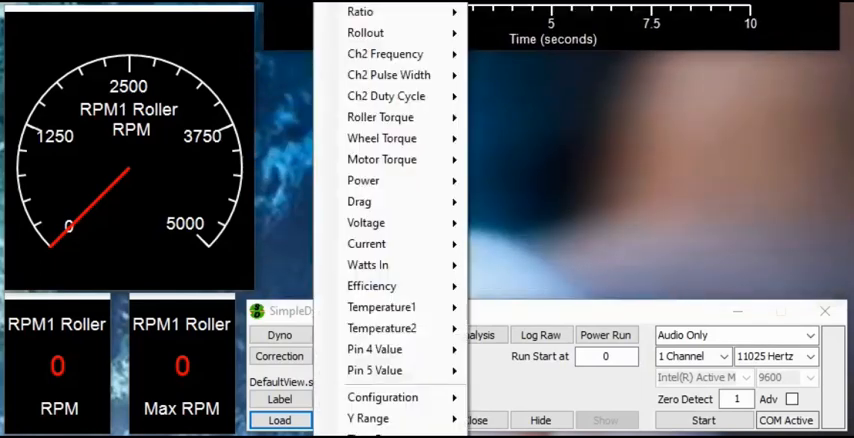
click(368, 418)
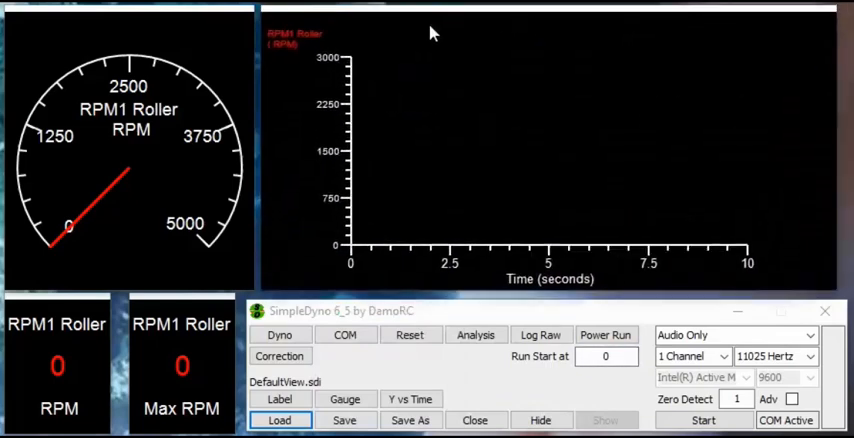
mouse_move(336, 68)
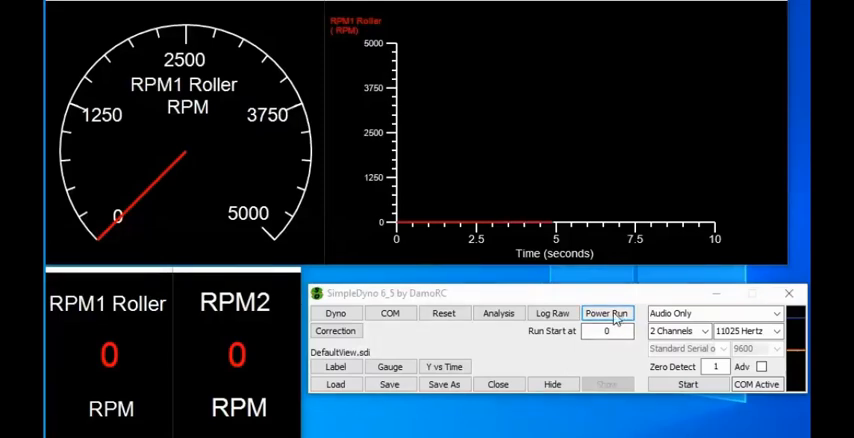
Start a Power Run and begin naming the run file 'Mar' in the Save As dialog
click(444, 384)
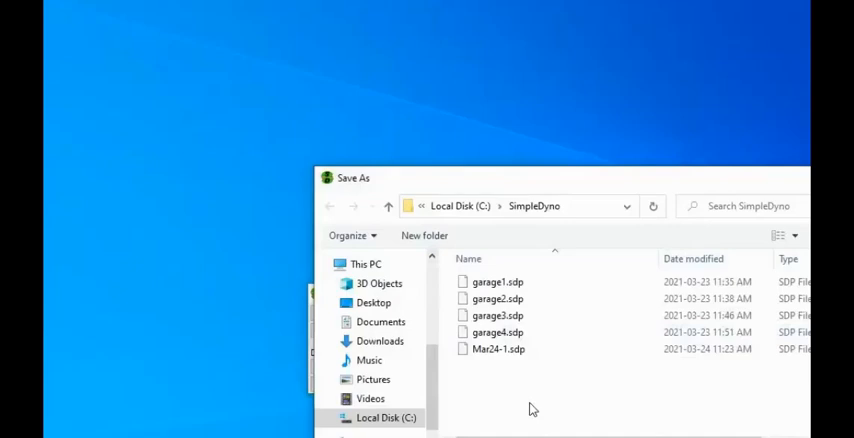
mouse_move(604, 180)
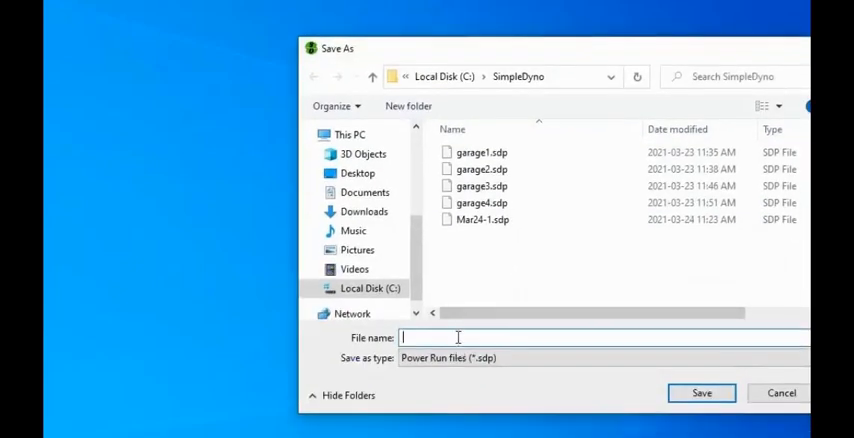
text(Mar)
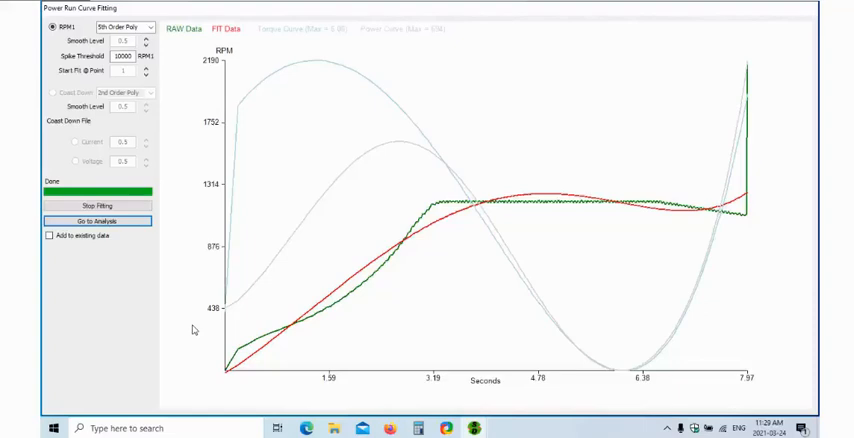
mouse_move(352, 376)
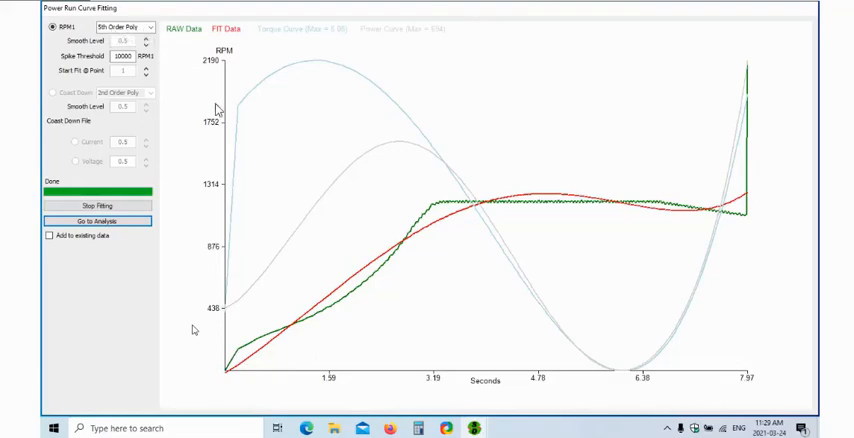
mouse_move(184, 42)
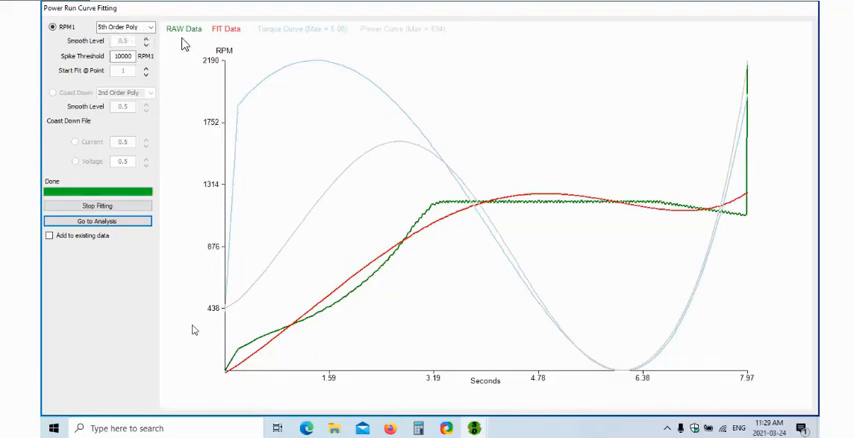
mouse_move(410, 248)
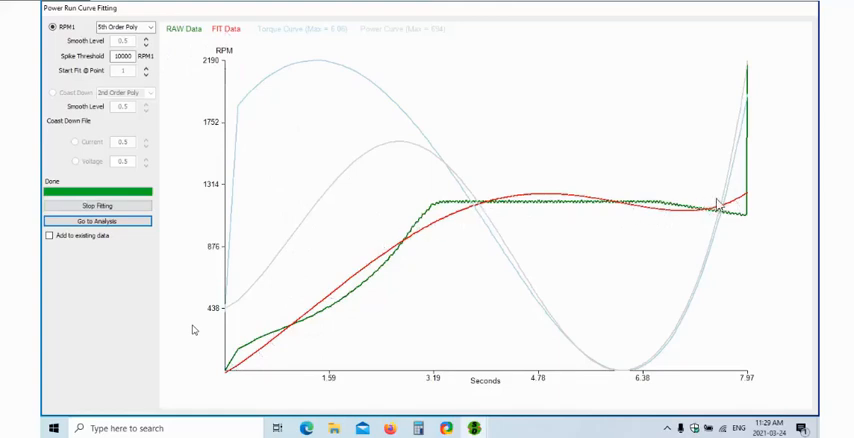
mouse_move(272, 42)
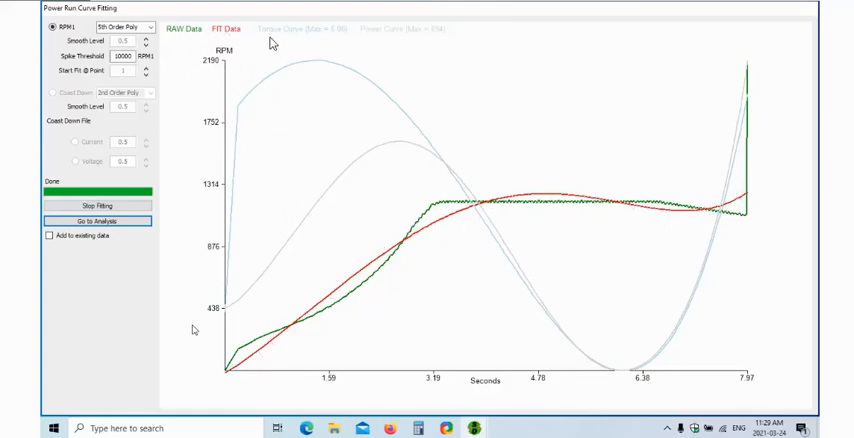
mouse_move(268, 88)
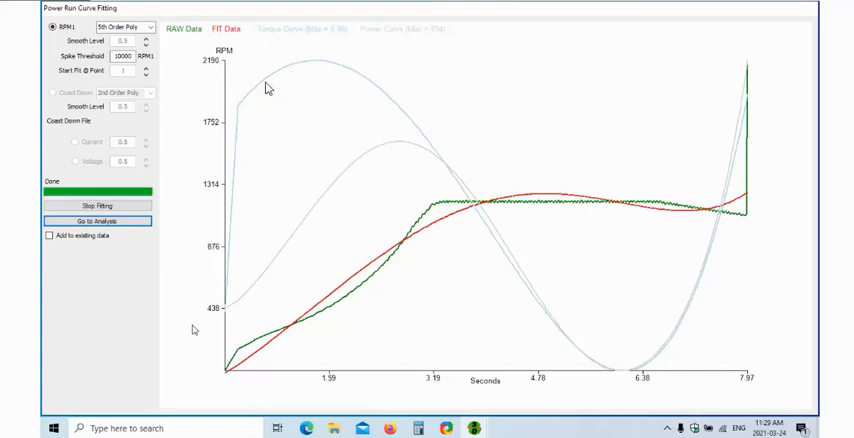
mouse_move(540, 78)
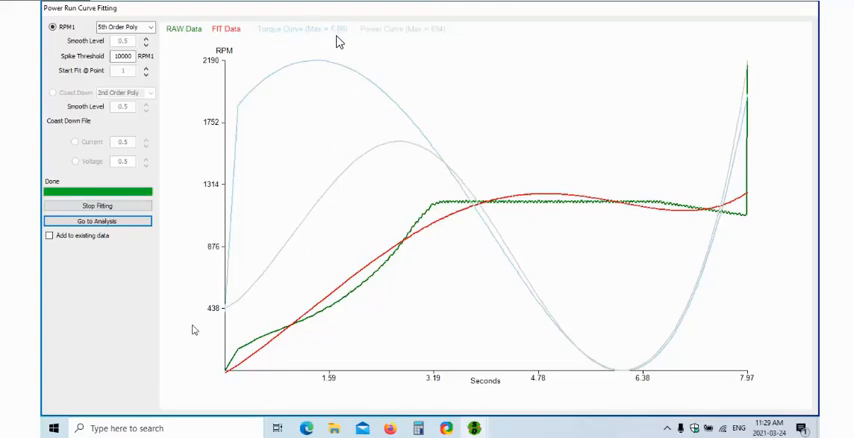
mouse_move(420, 48)
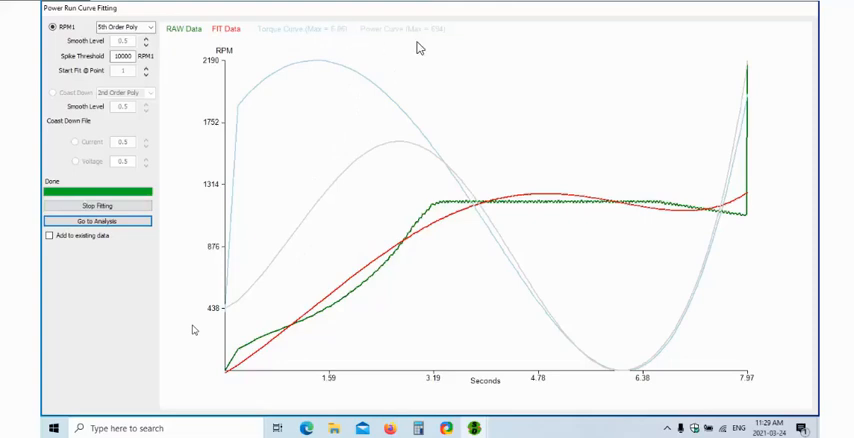
mouse_move(424, 46)
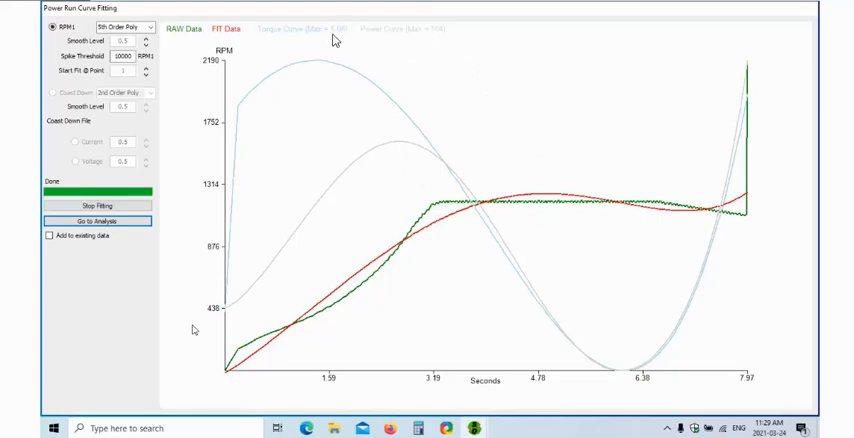
mouse_move(456, 280)
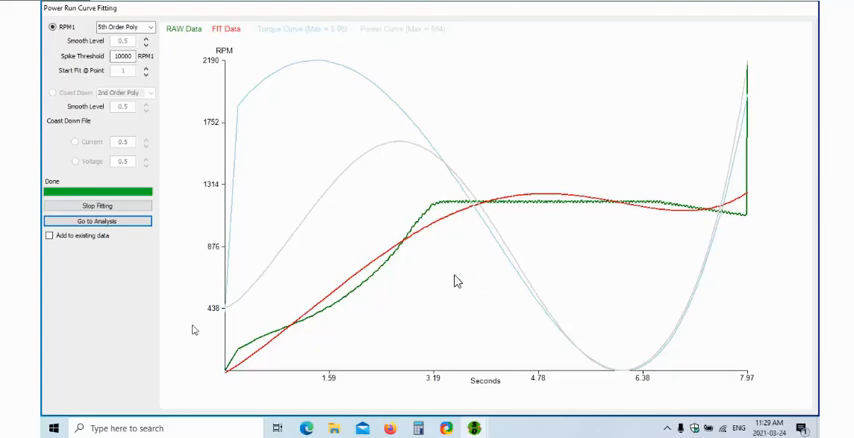
mouse_move(144, 248)
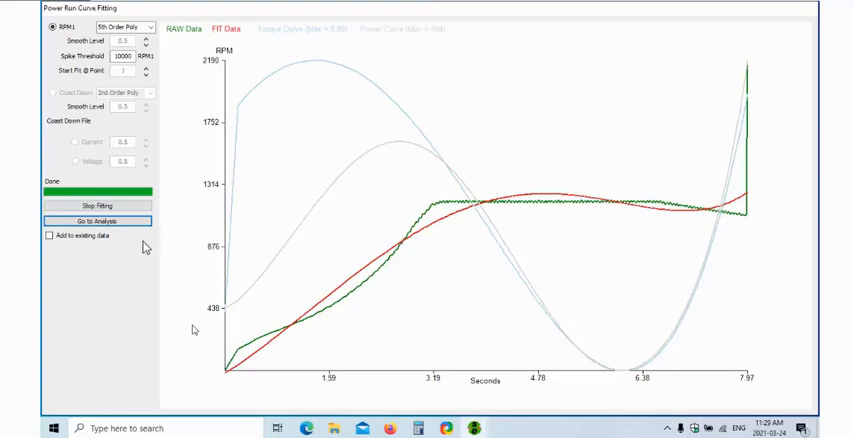
mouse_move(630, 192)
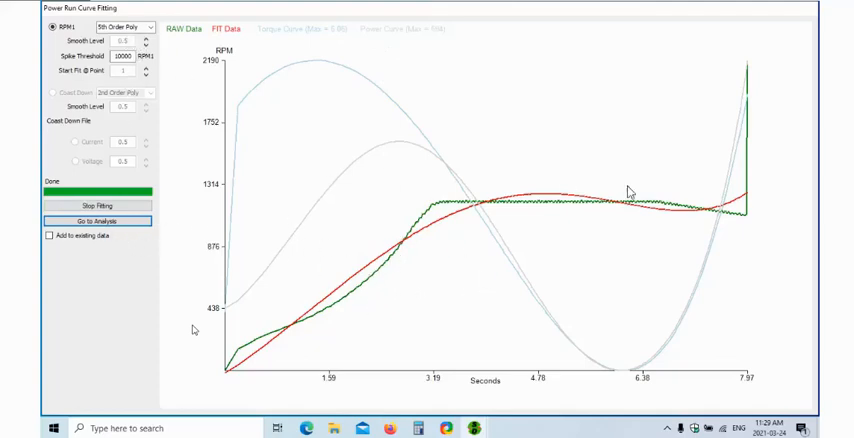
Set the RPM fit type to 5th Order Poly in the curve fitting window
click(110, 22)
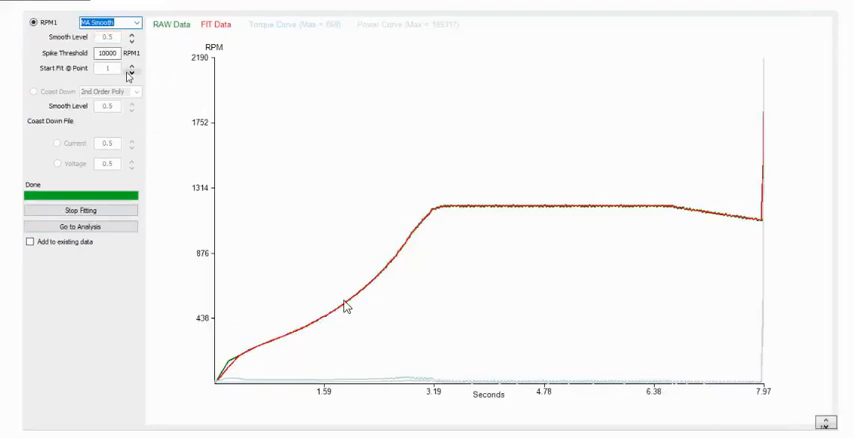
mouse_move(702, 210)
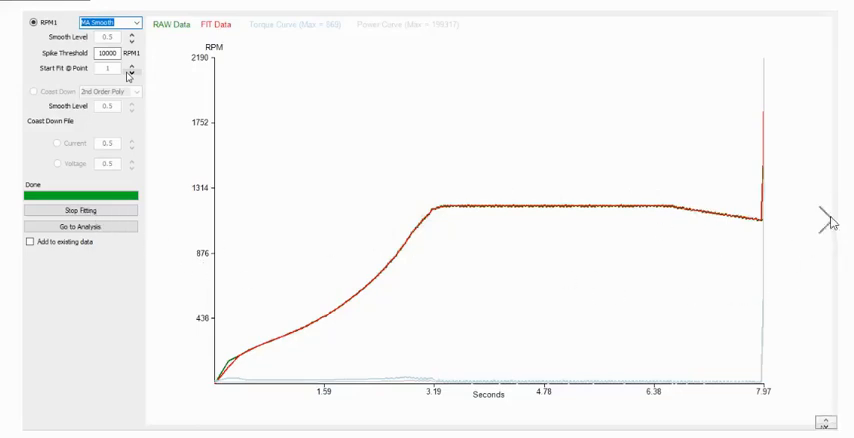
Proceed to the analysis screen plotting power, roller torque and RPM against time
click(78, 226)
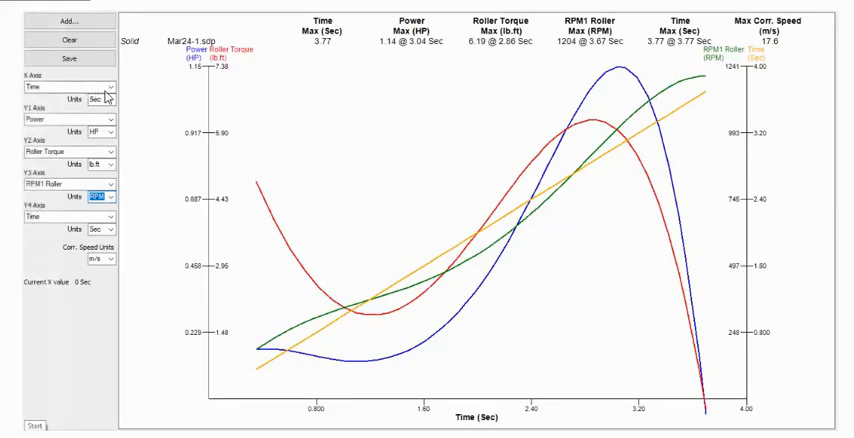
mouse_move(96, 136)
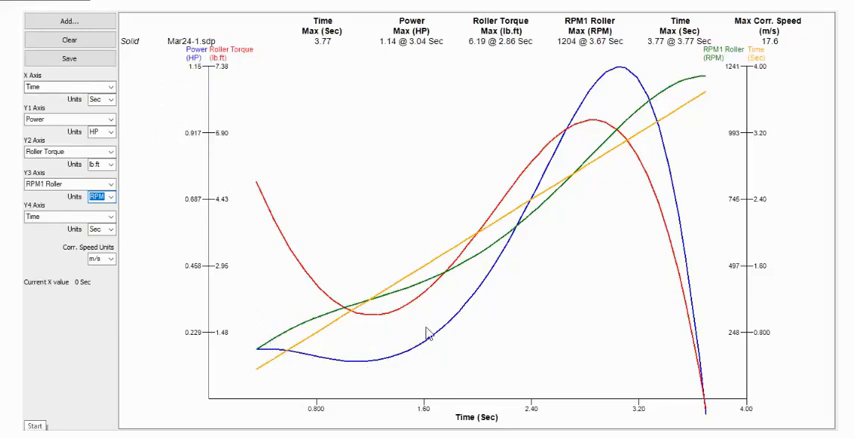
mouse_move(460, 8)
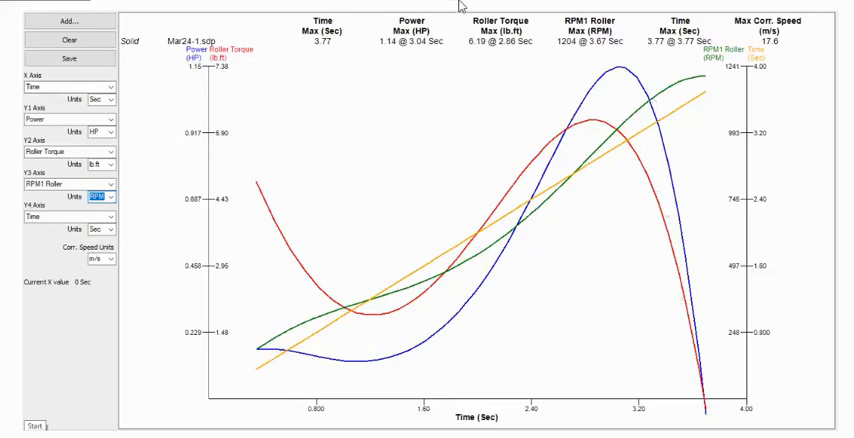
mouse_move(396, 52)
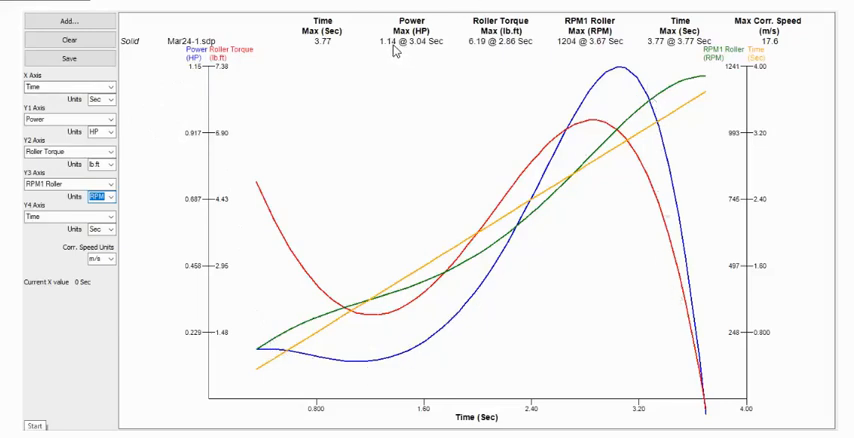
mouse_move(624, 376)
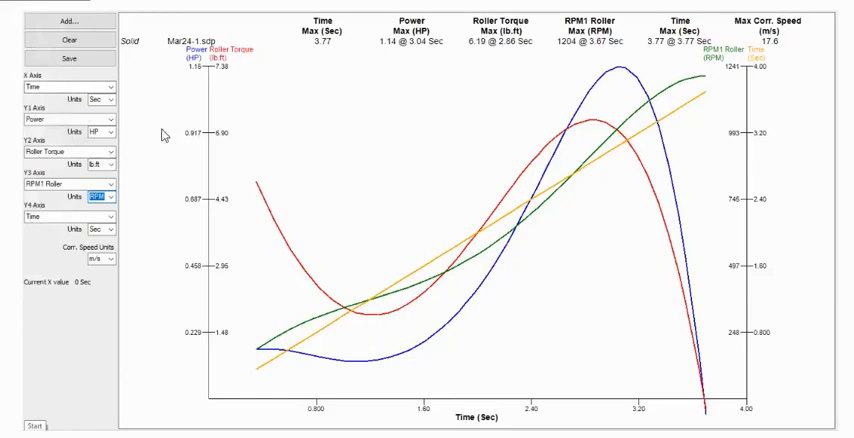
mouse_move(148, 156)
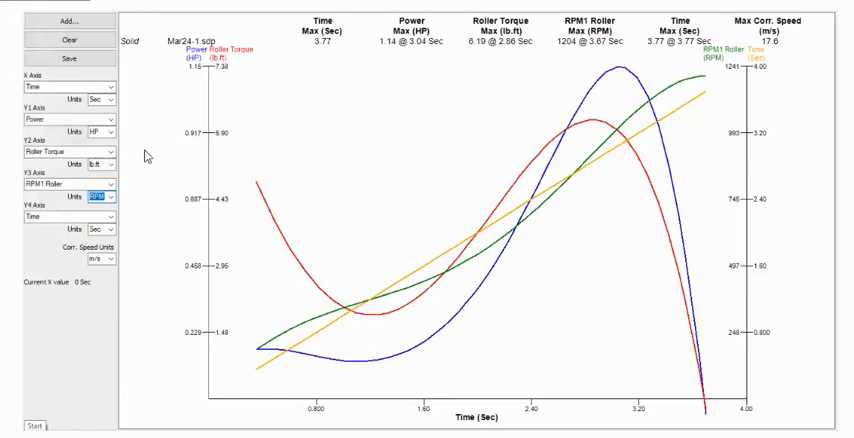
mouse_move(266, 212)
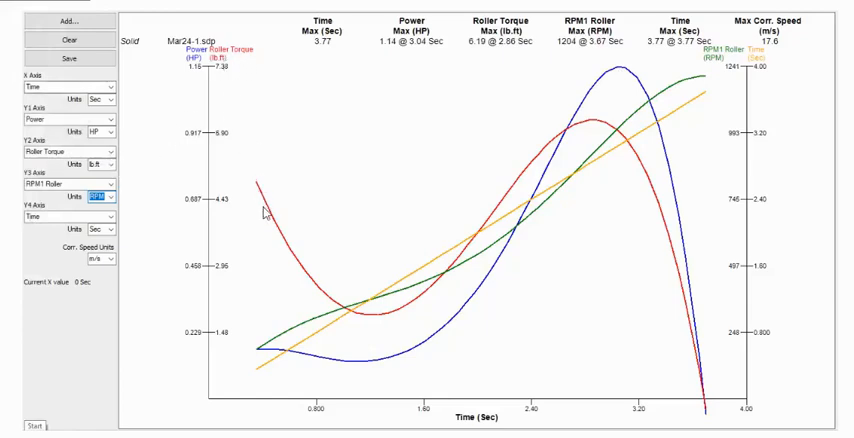
mouse_move(596, 126)
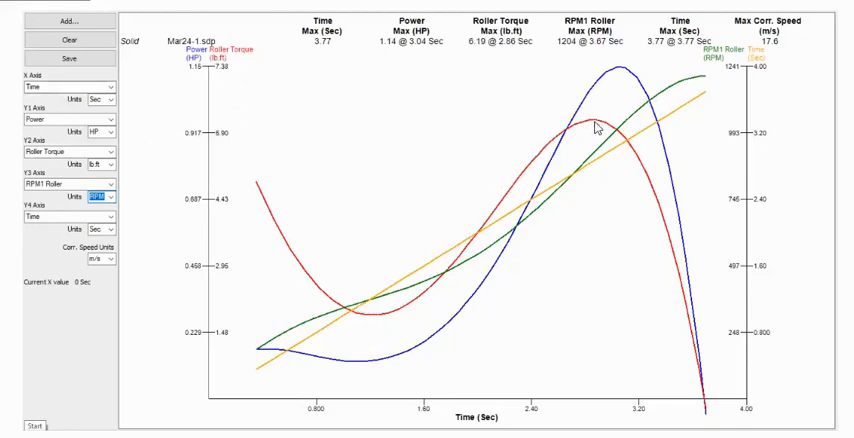
mouse_move(480, 52)
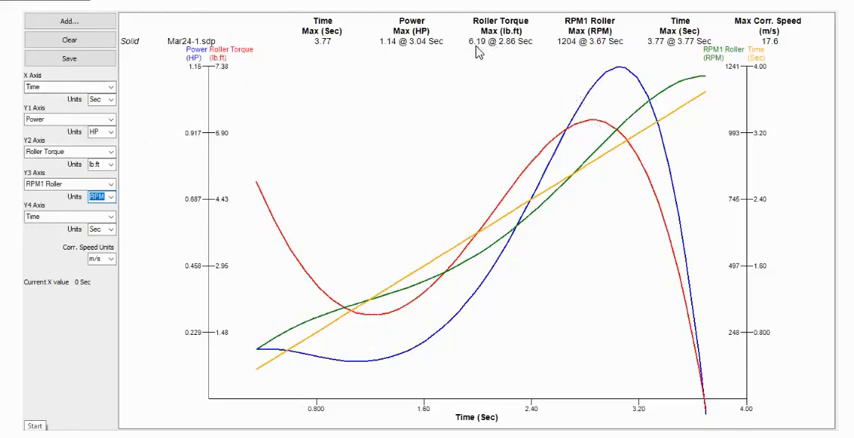
mouse_move(584, 110)
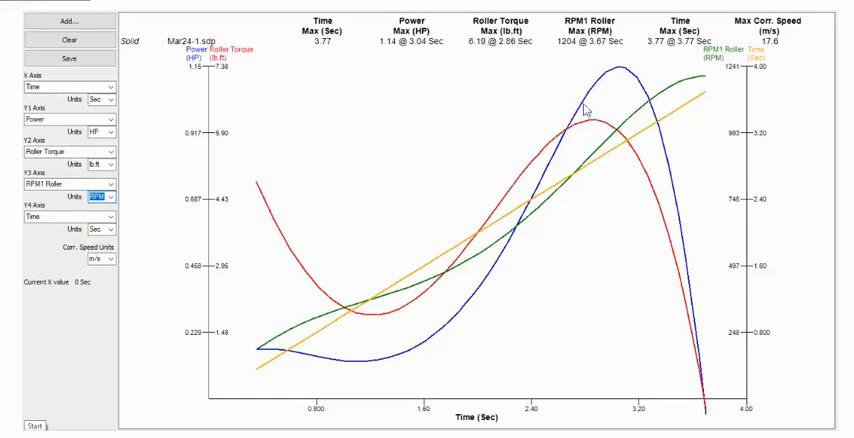
mouse_move(596, 128)
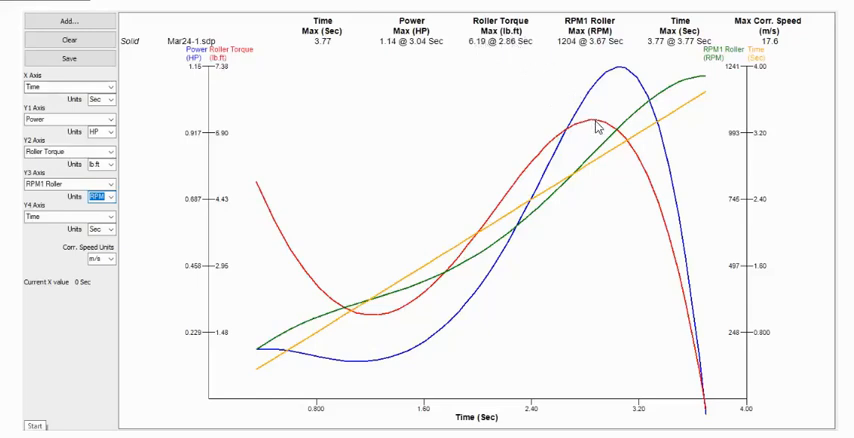
mouse_move(112, 186)
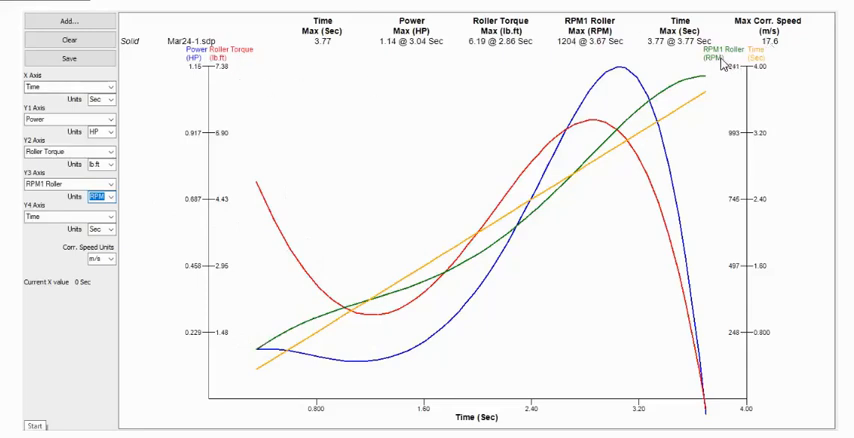
mouse_move(256, 344)
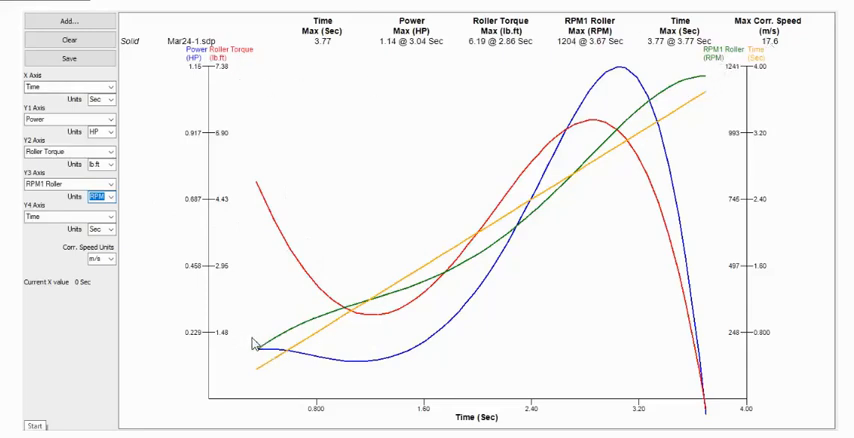
mouse_move(644, 142)
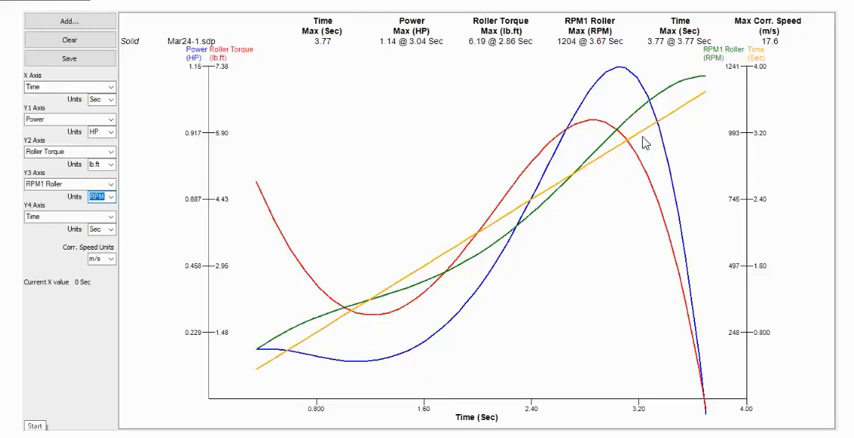
mouse_move(736, 84)
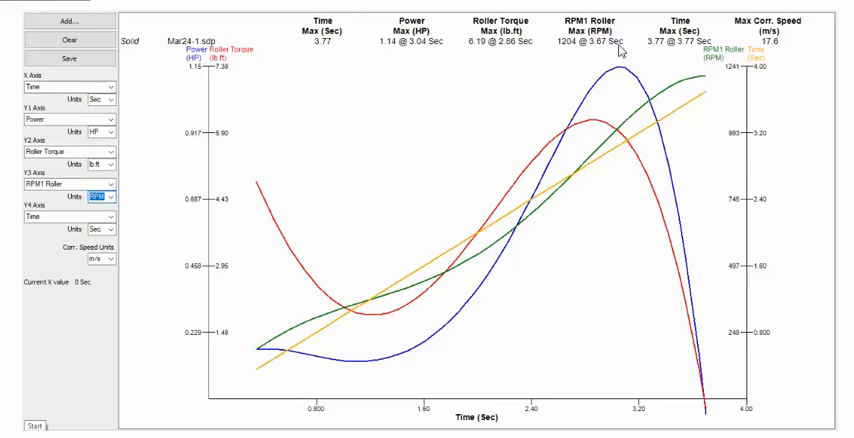
mouse_move(578, 54)
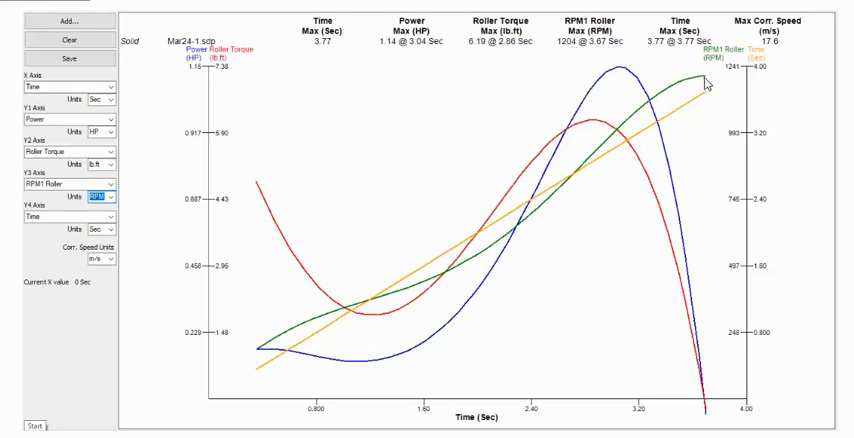
mouse_move(588, 68)
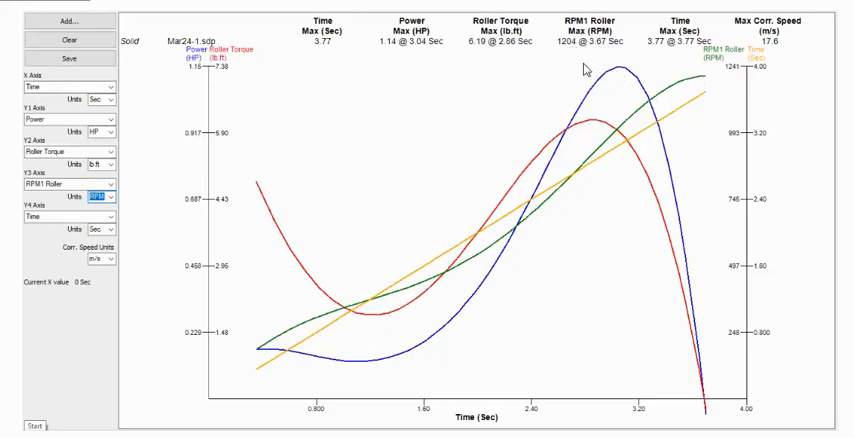
mouse_move(566, 54)
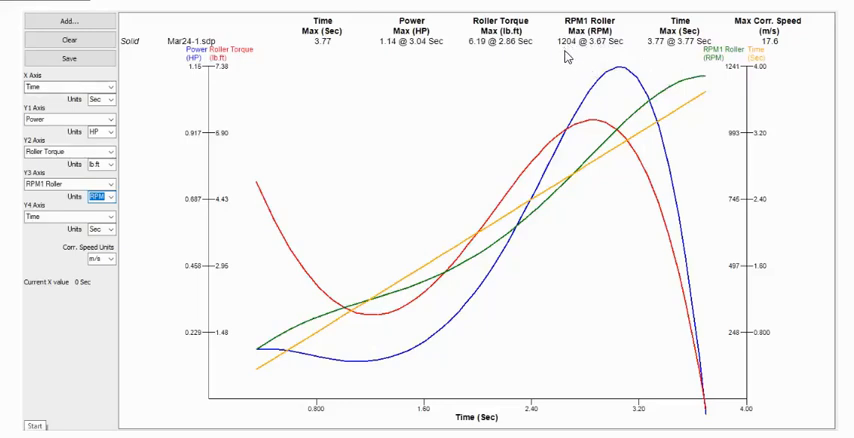
mouse_move(708, 88)
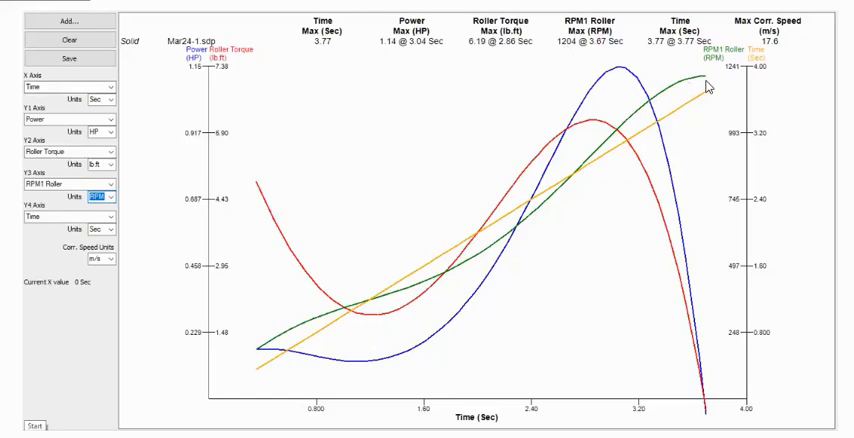